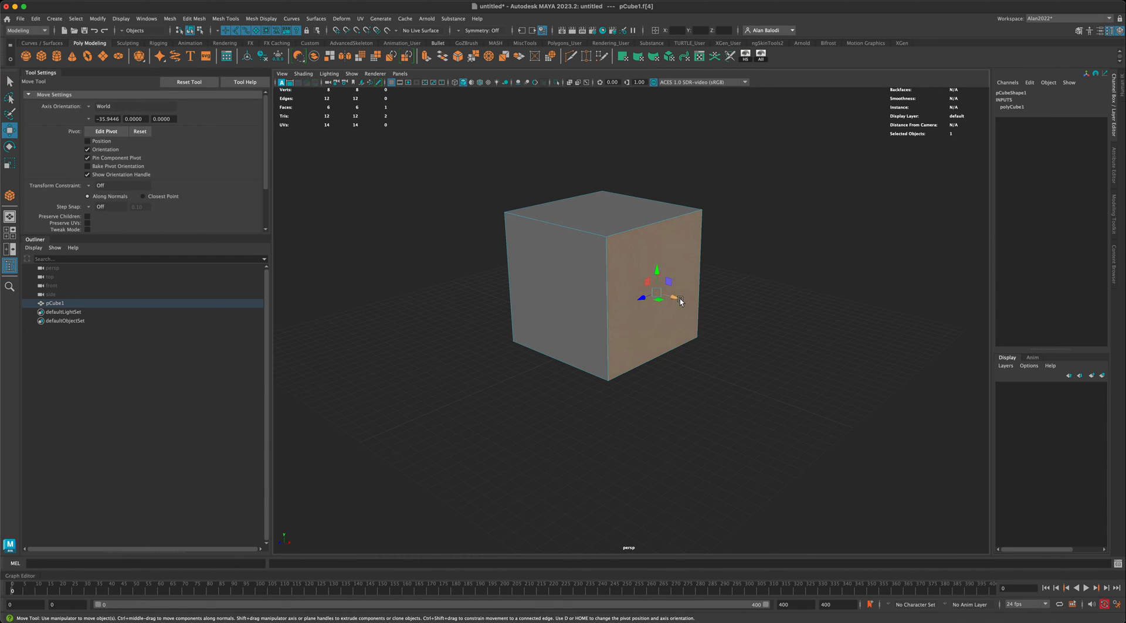
Detach the selected right side face from the cube mesh via Edit Mesh > Detach
drag(656, 297, 692, 320)
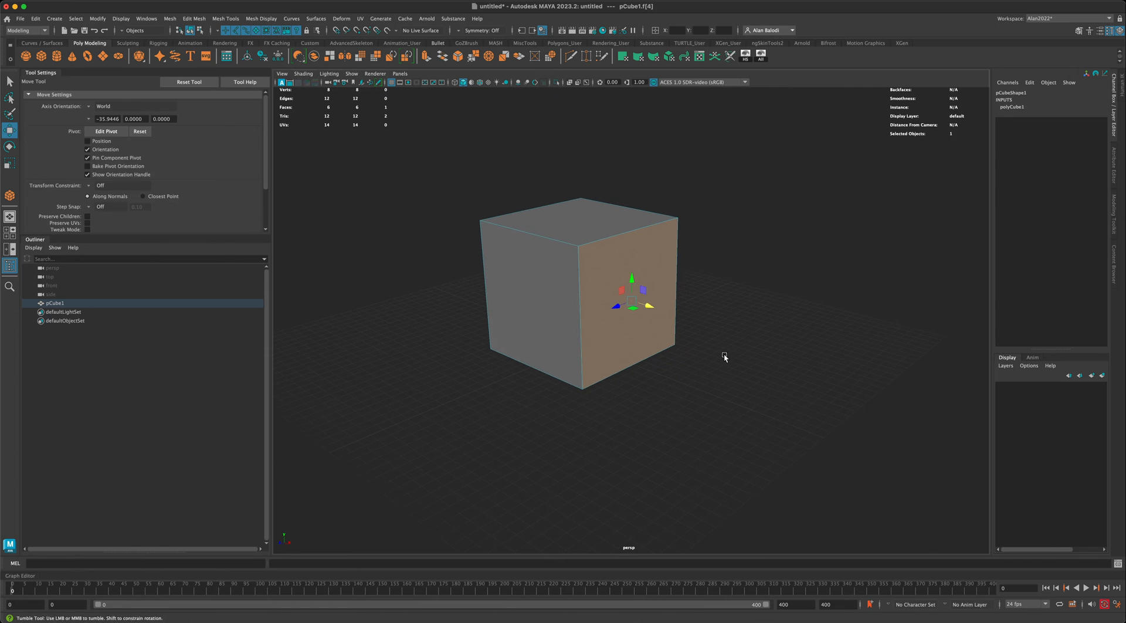
click(193, 18)
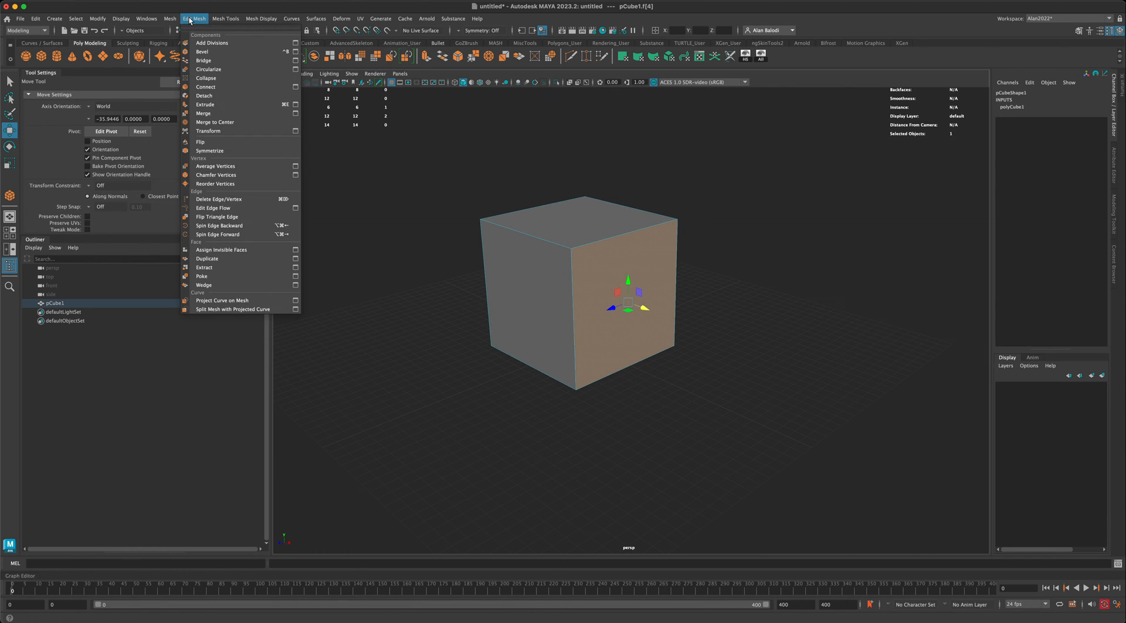
mouse_move(219, 78)
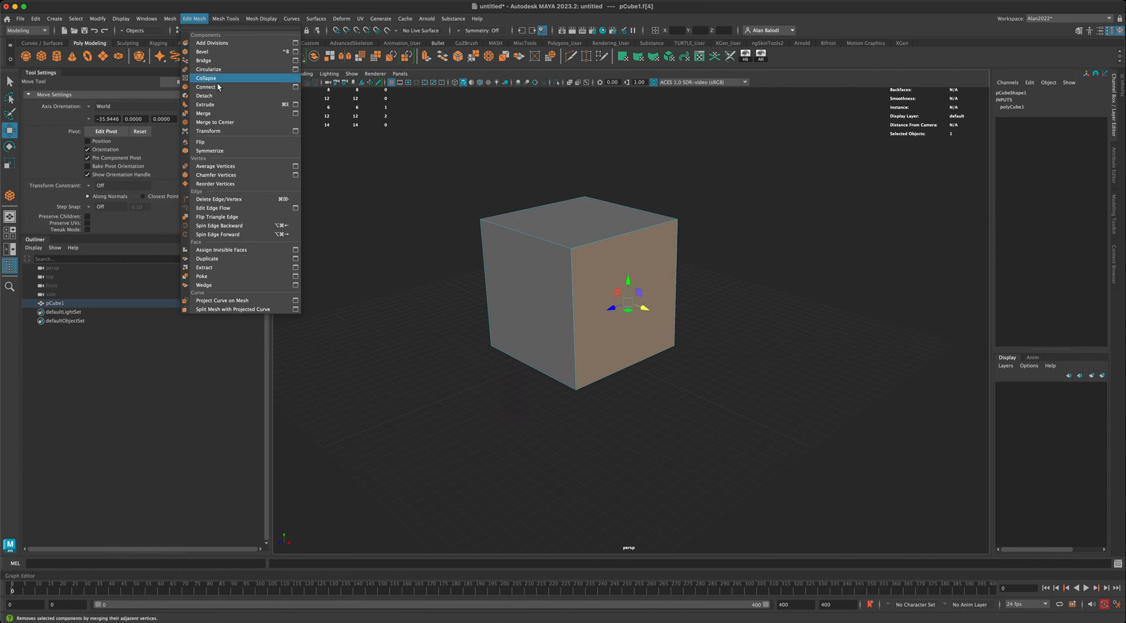
mouse_move(223, 95)
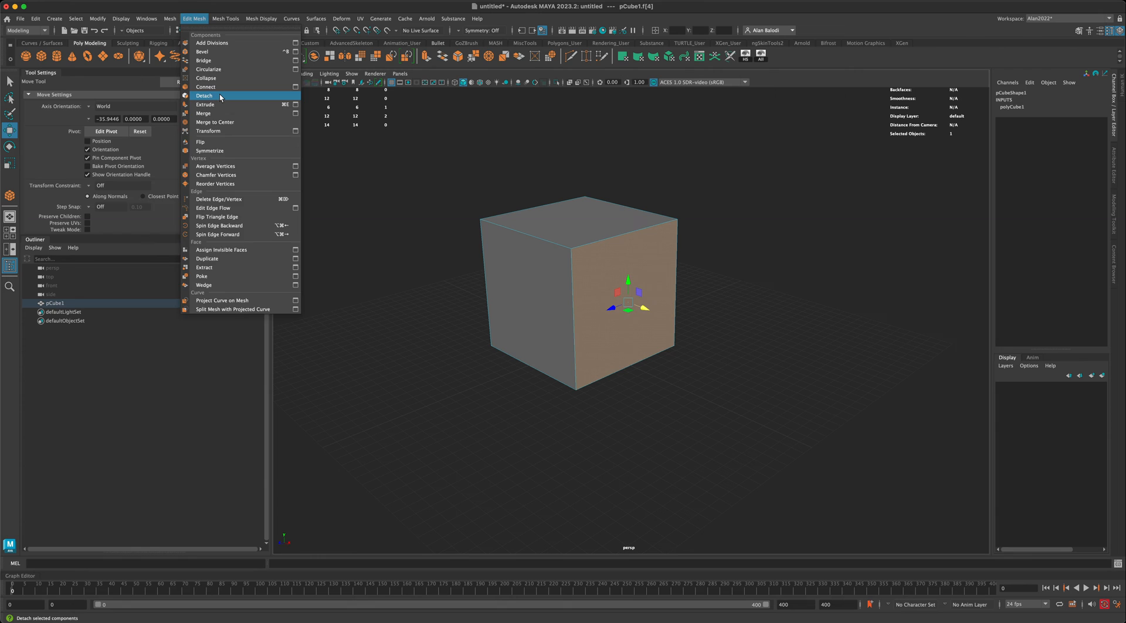
click(204, 95)
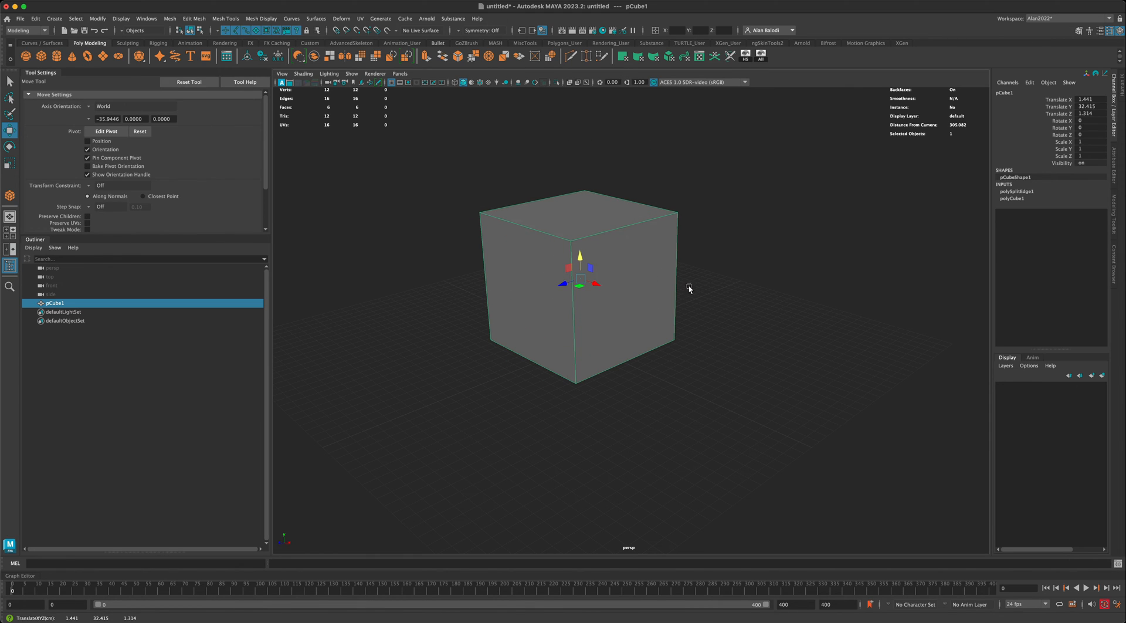
mouse_move(588, 250)
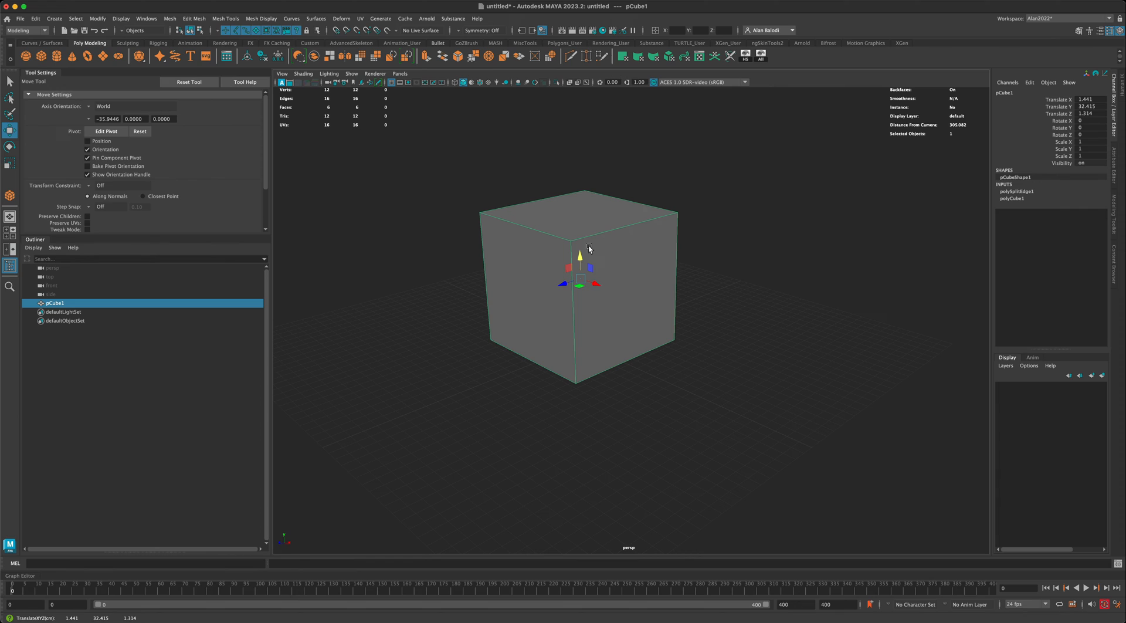
mouse_move(571, 257)
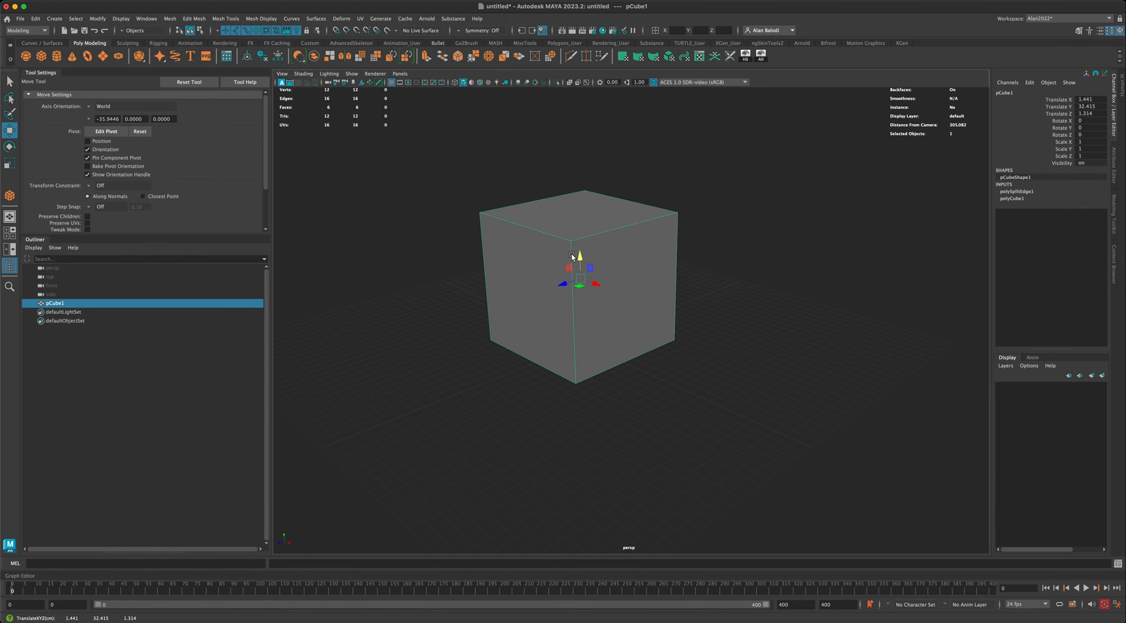
mouse_move(608, 225)
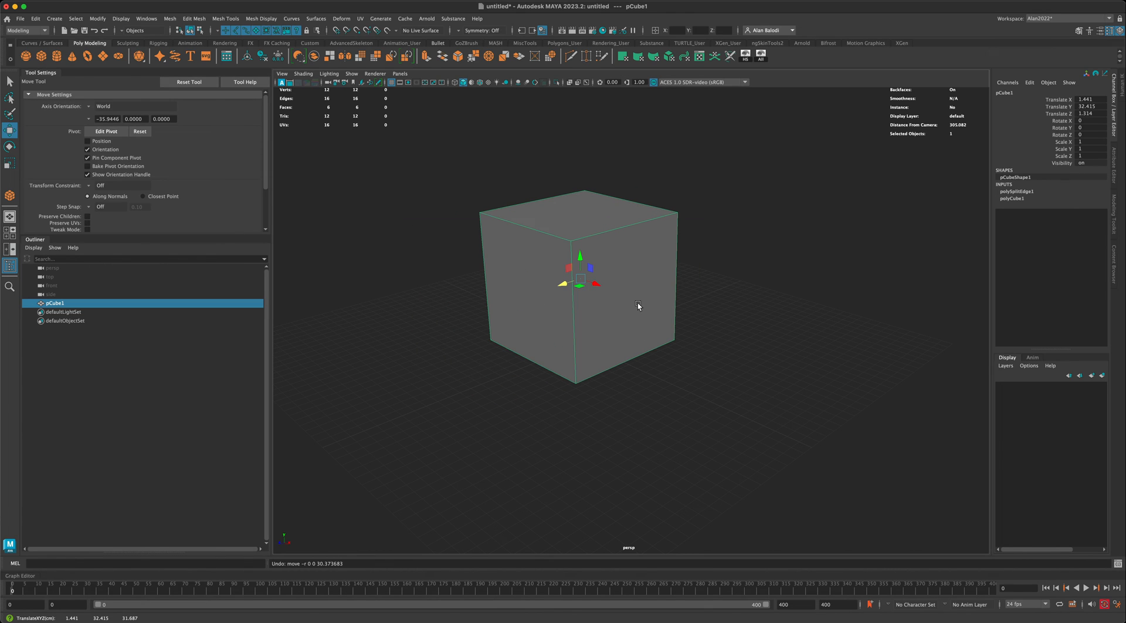
mouse_move(635, 289)
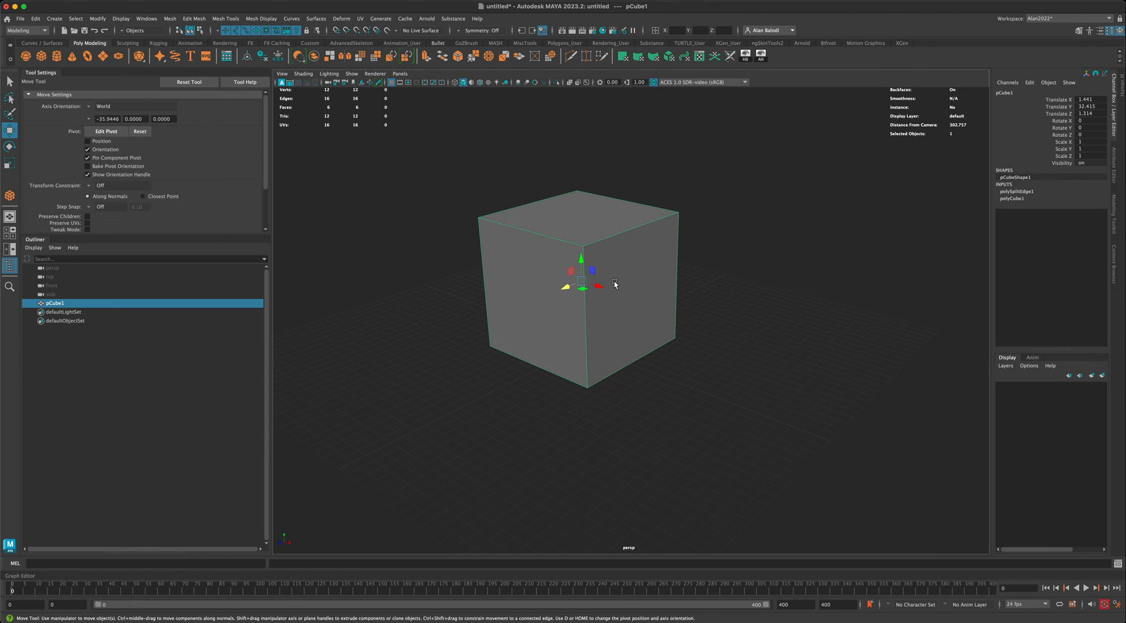
Switch the cube to face picking and reselect the detached side face
right_click(613, 284)
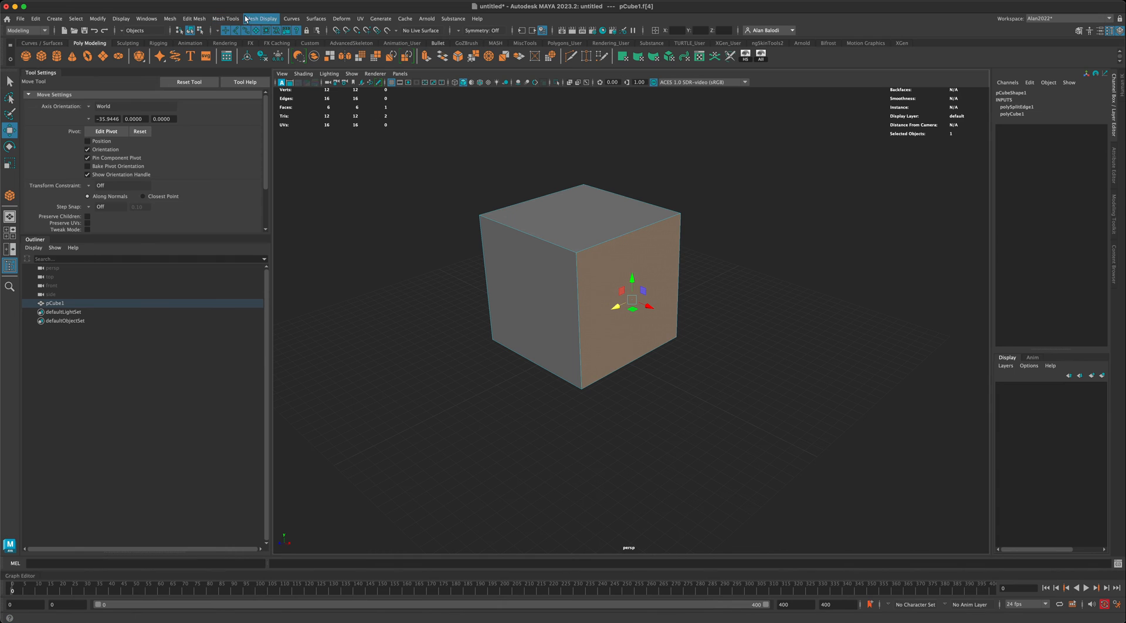
Bring up the Mesh operations list containing Separate, with the side face still picked
click(192, 17)
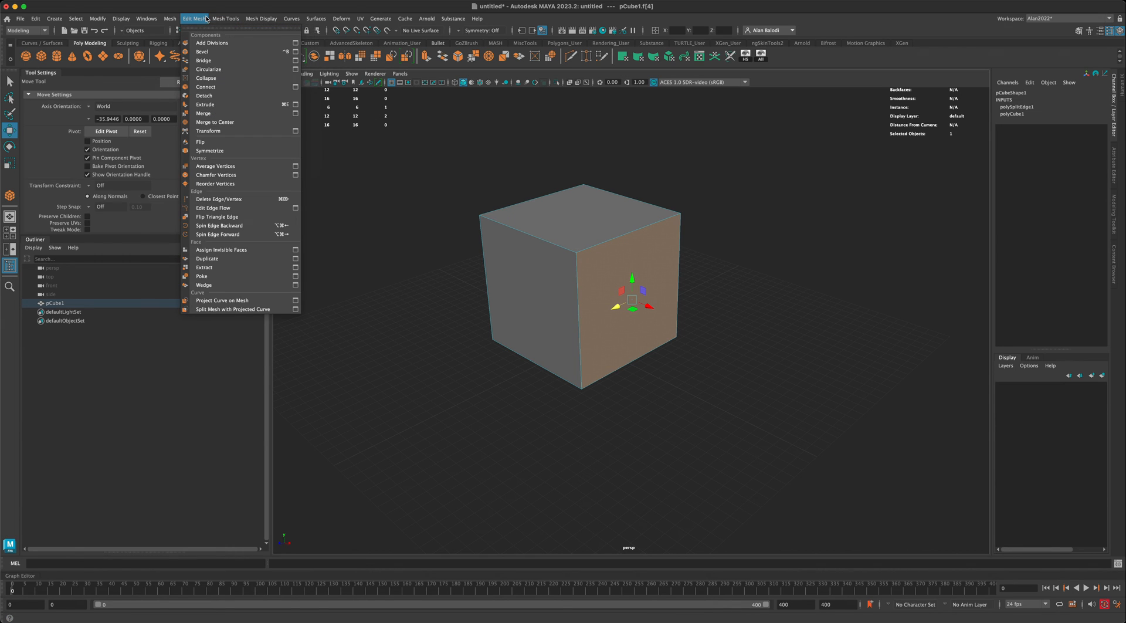
mouse_move(203, 95)
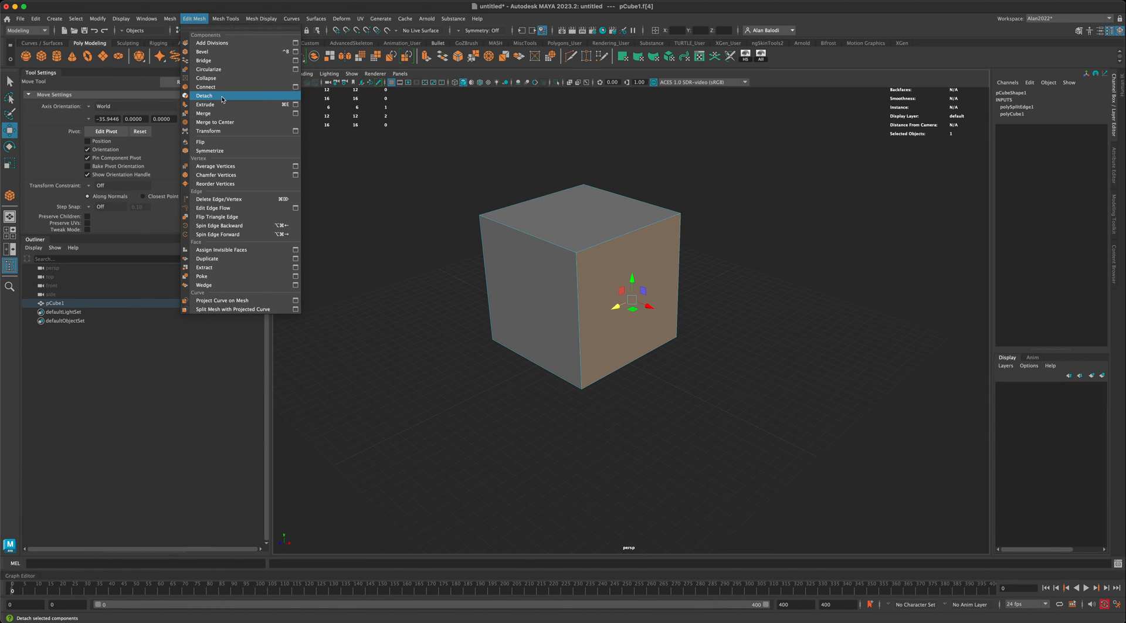
click(171, 18)
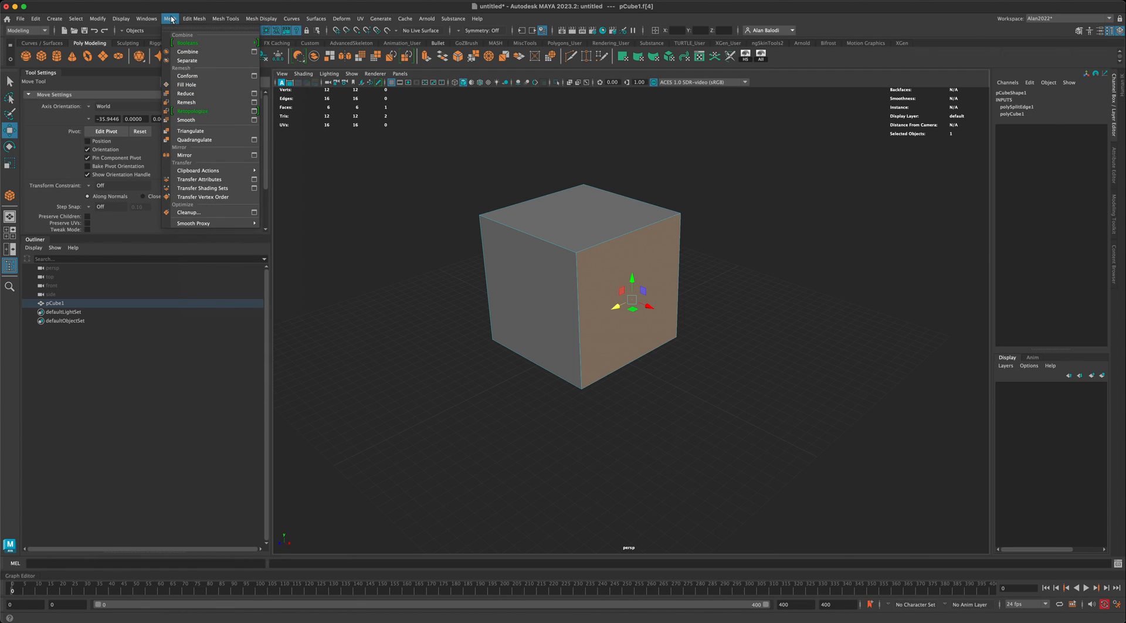
mouse_move(203, 59)
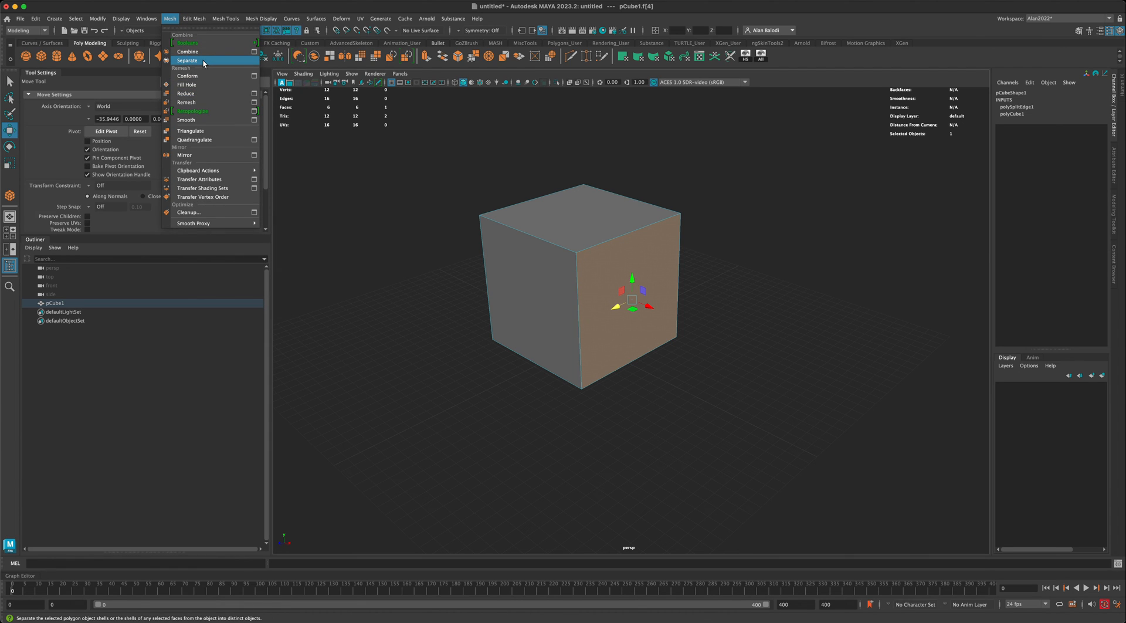
click(187, 60)
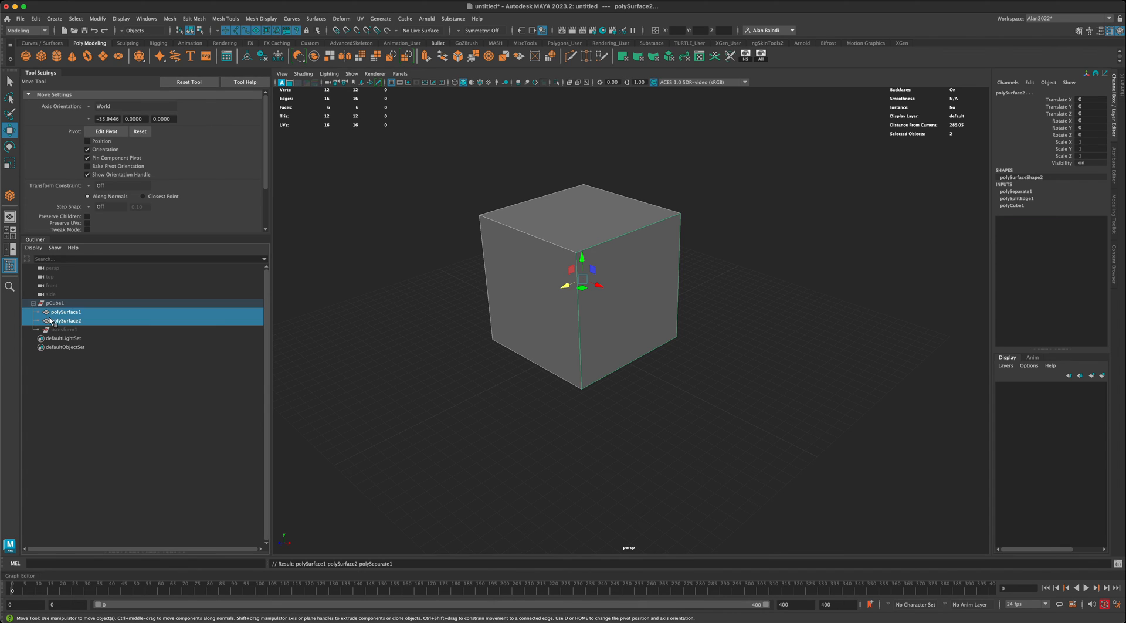
click(65, 320)
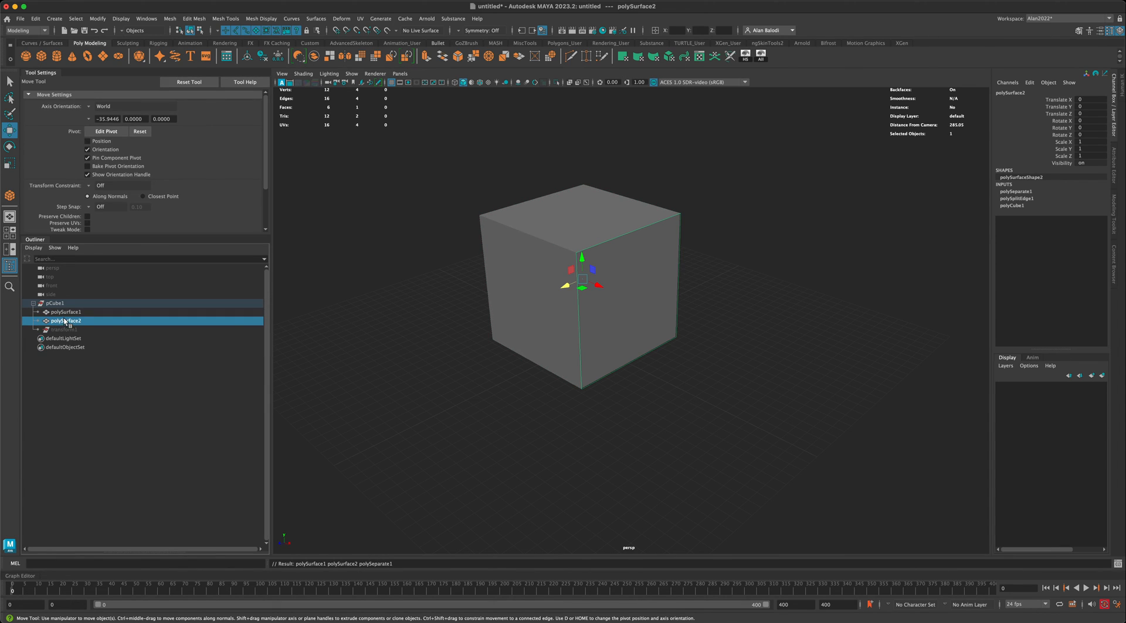
drag(581, 284, 680, 320)
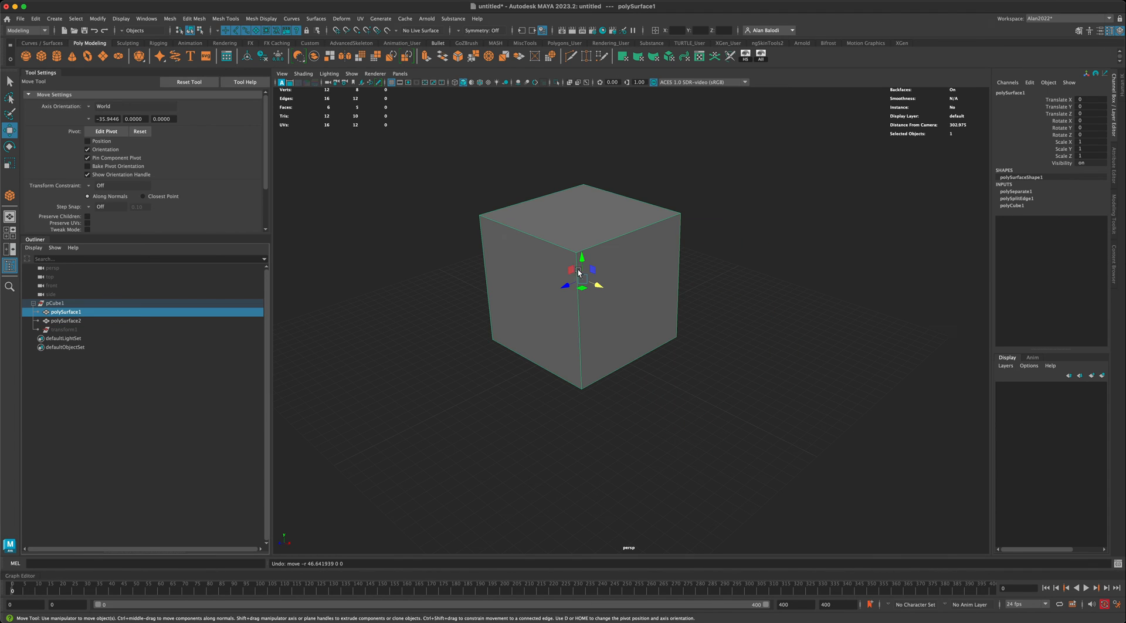
drag(582, 257, 581, 271)
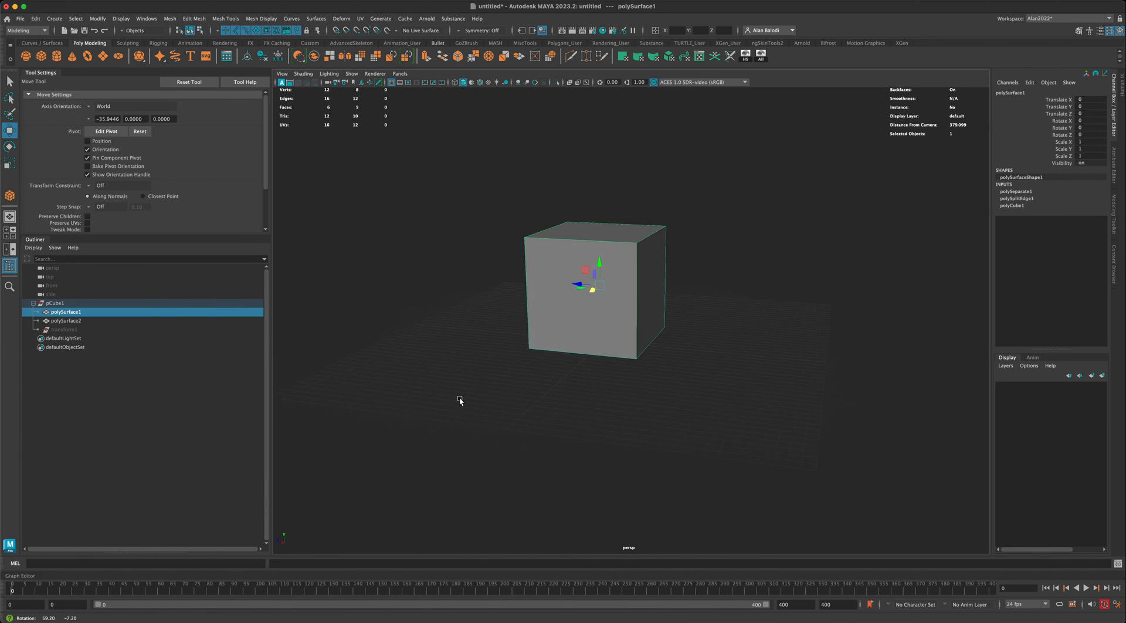
drag(459, 400, 477, 392)
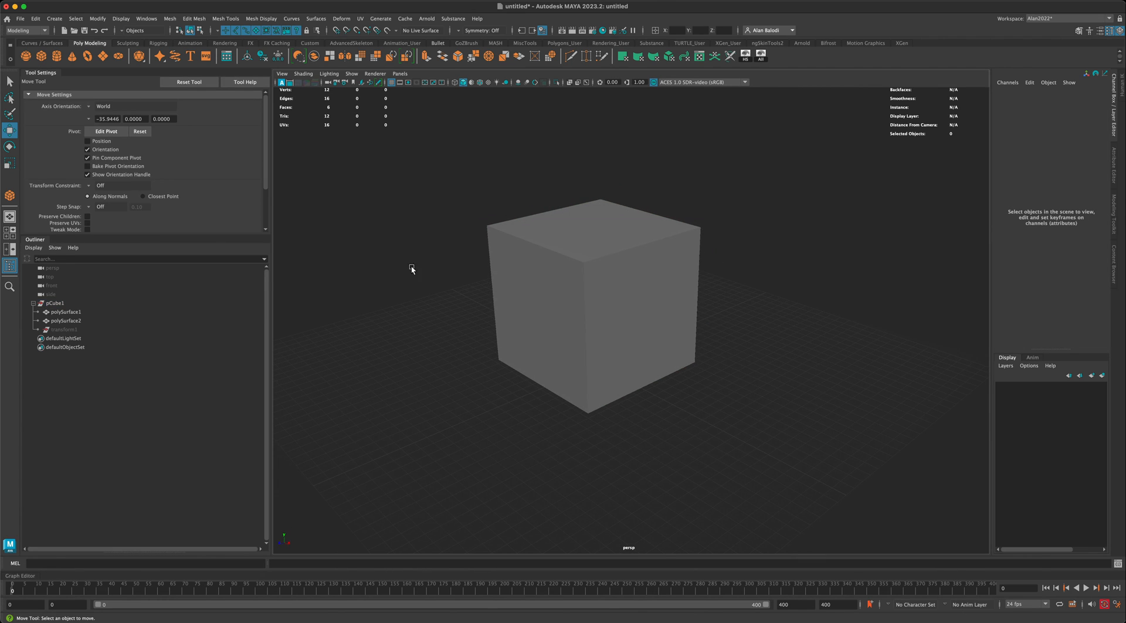
mouse_move(419, 218)
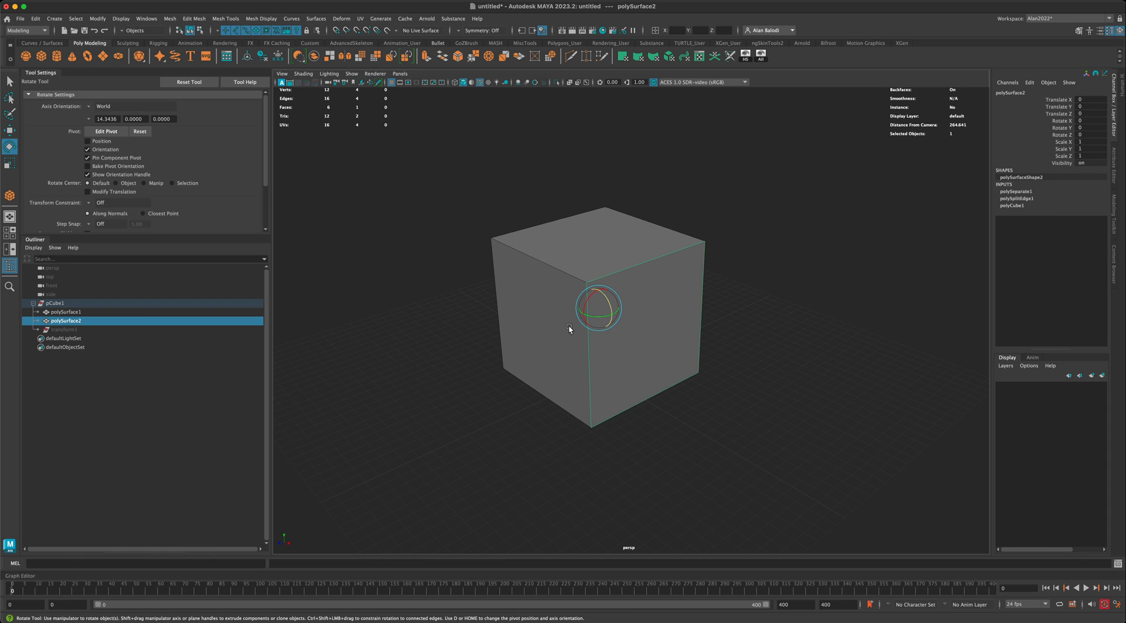
mouse_move(609, 380)
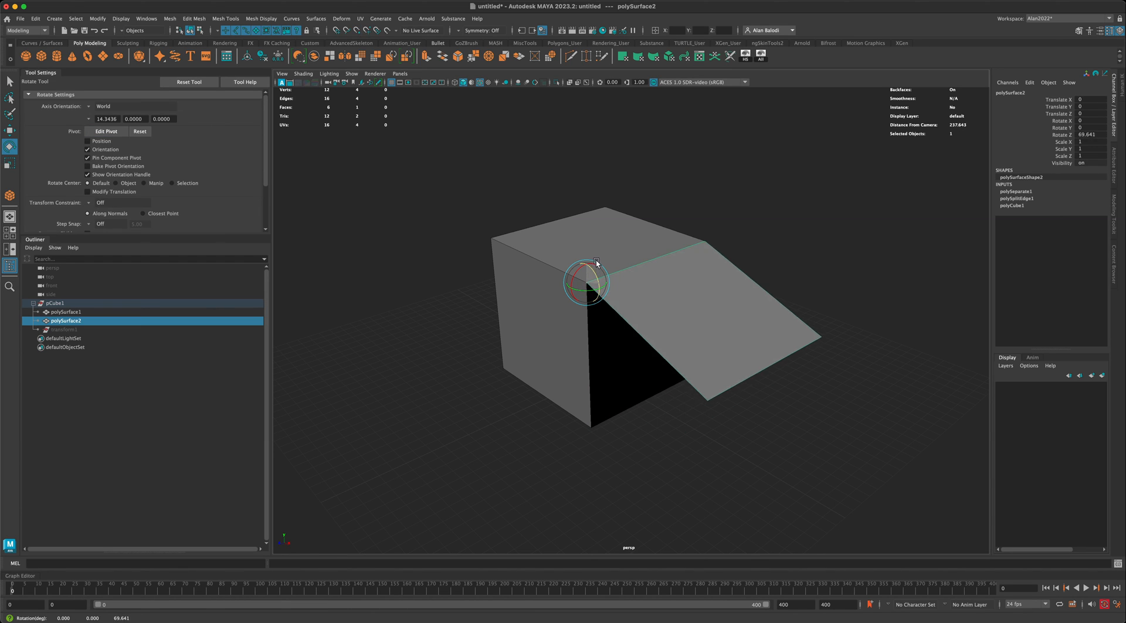
drag(596, 263, 588, 283)
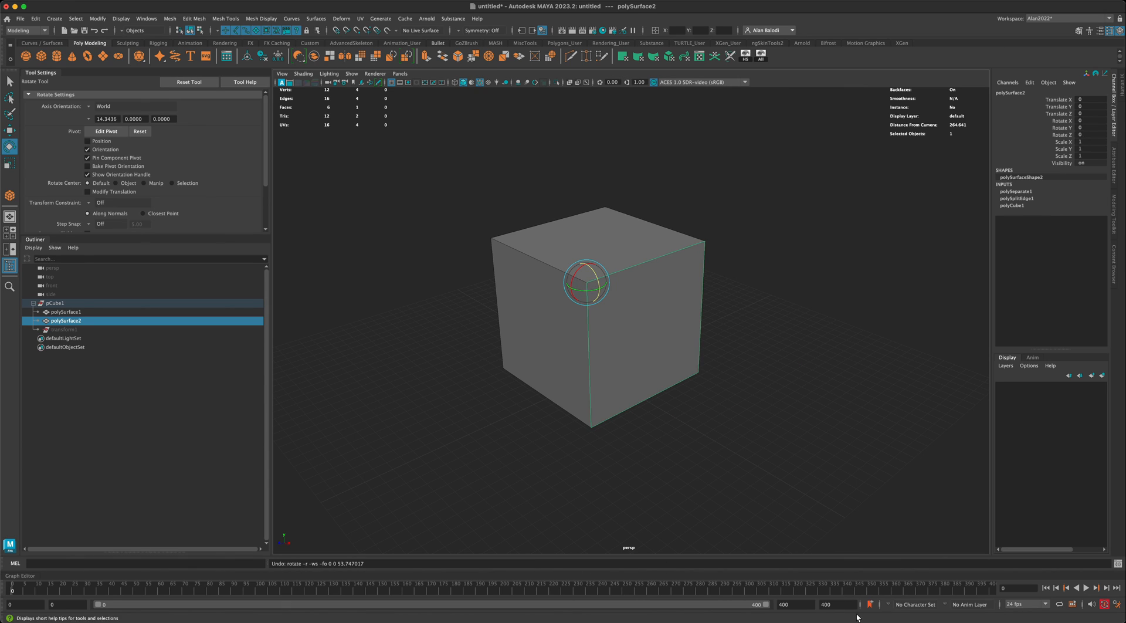
Set the playback range end to frame 15 and key the side face closed at the start
click(833, 603)
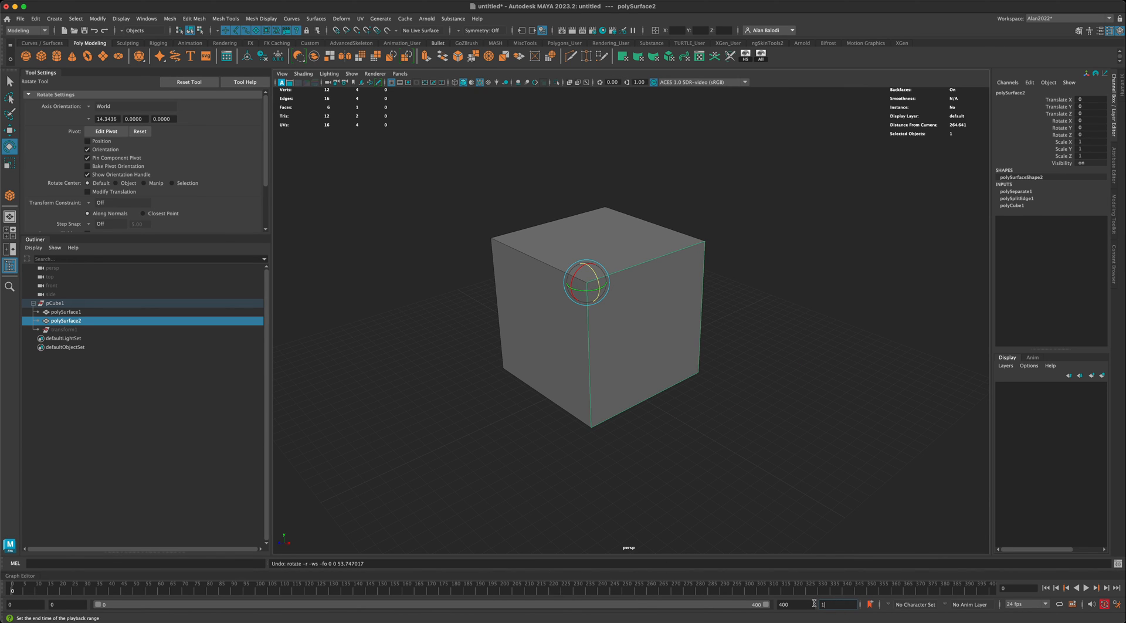
text(15)
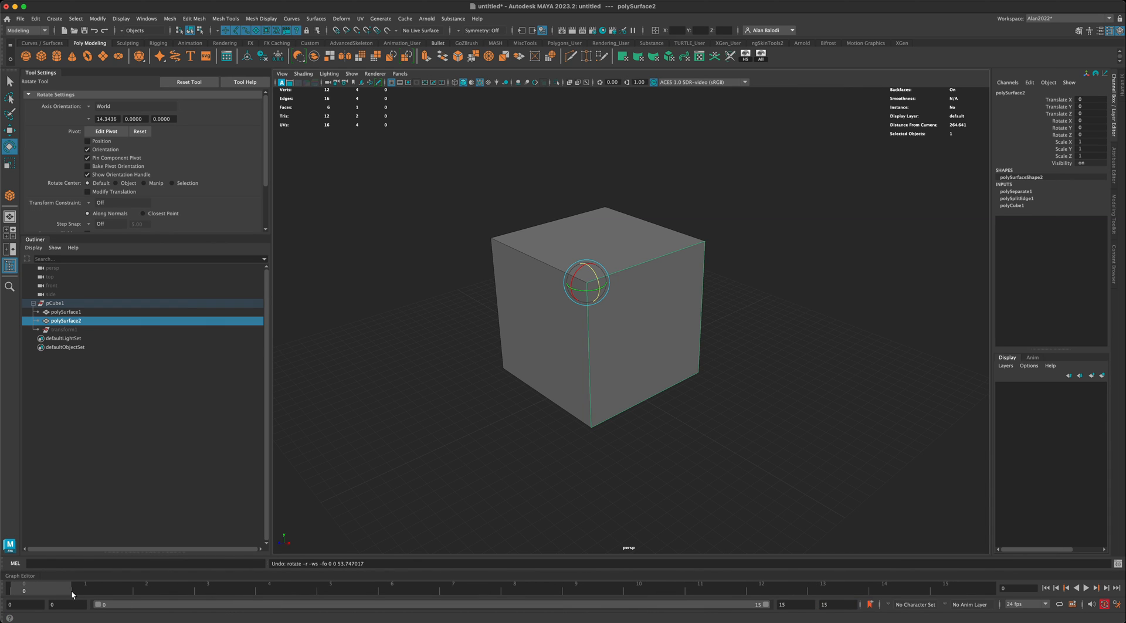
mouse_move(37, 595)
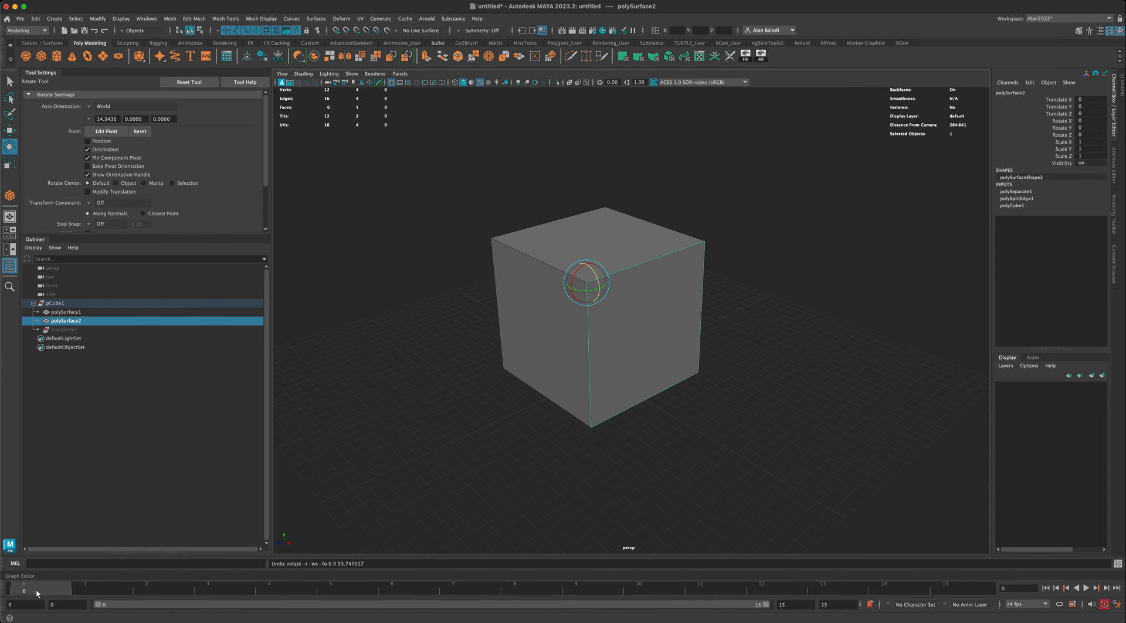
click(270, 590)
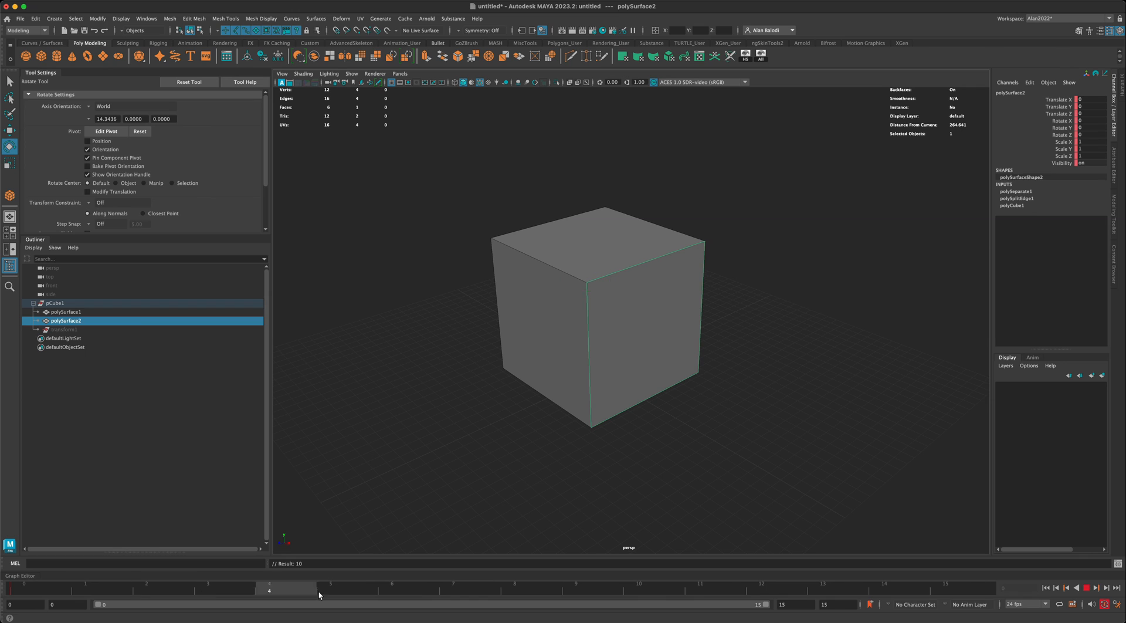
At frame 15, swing polySurface2 about 137° open around its top edge in Z
click(945, 589)
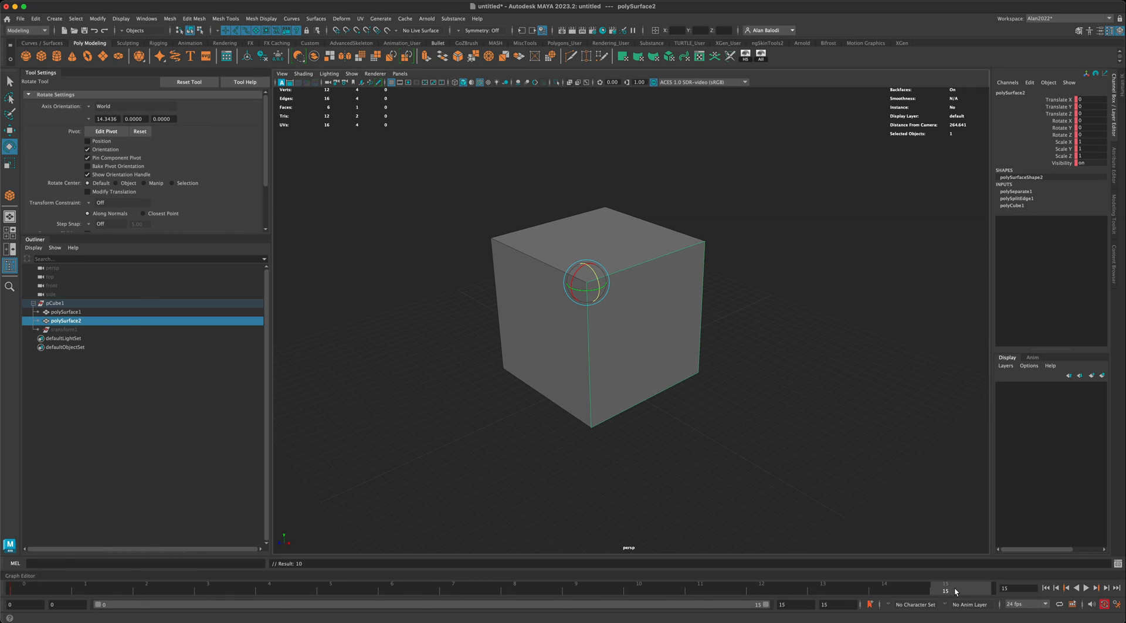
mouse_move(598, 281)
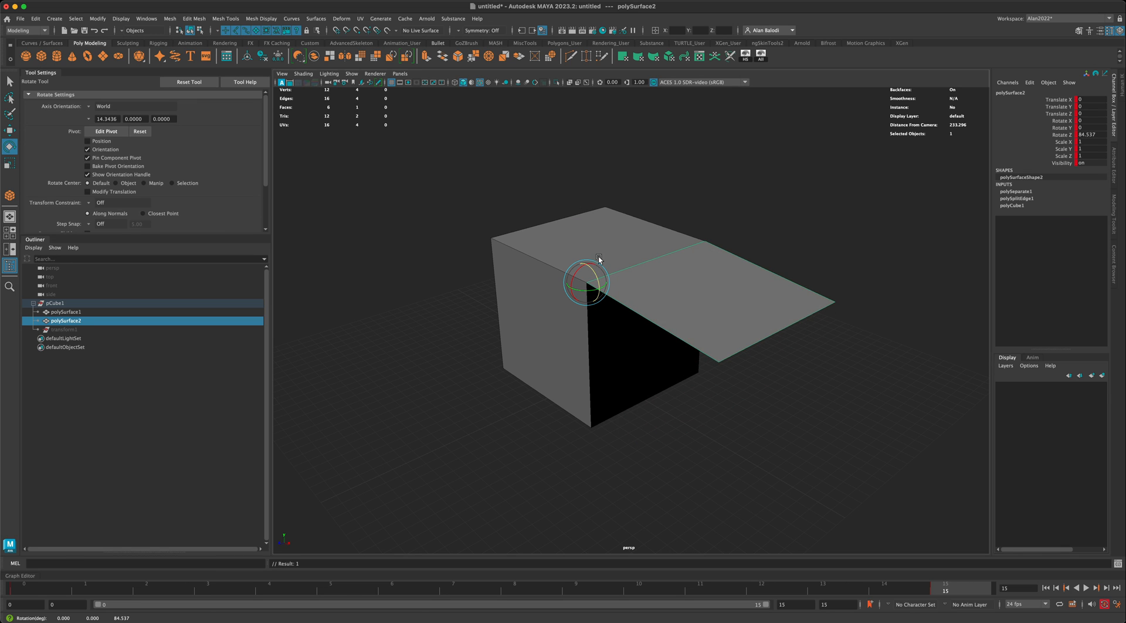
drag(585, 258, 657, 298)
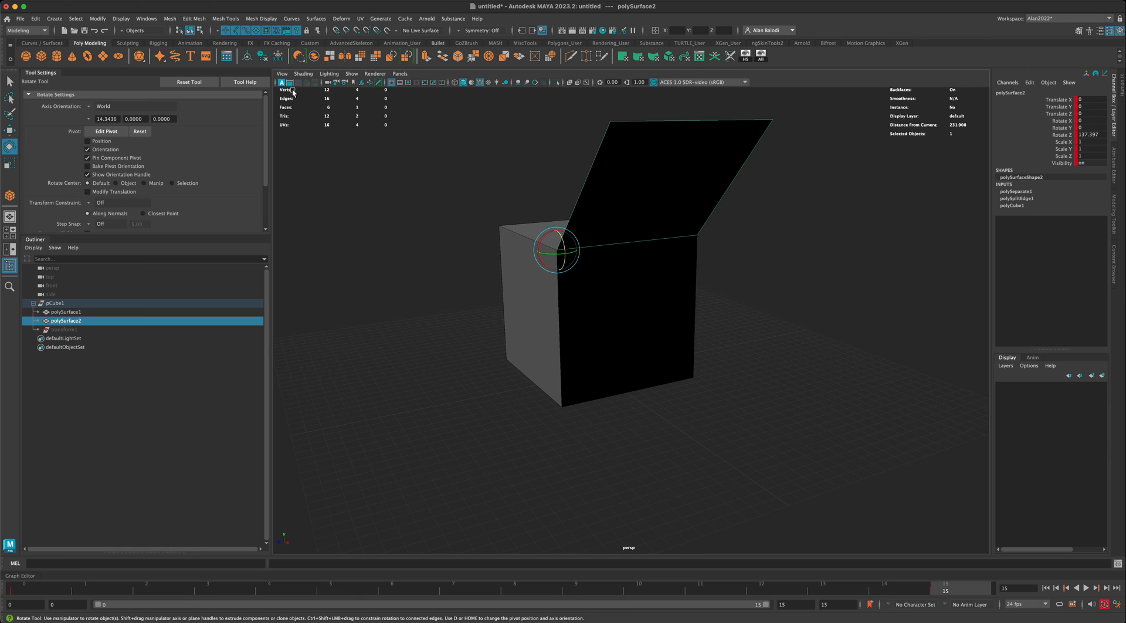
click(328, 73)
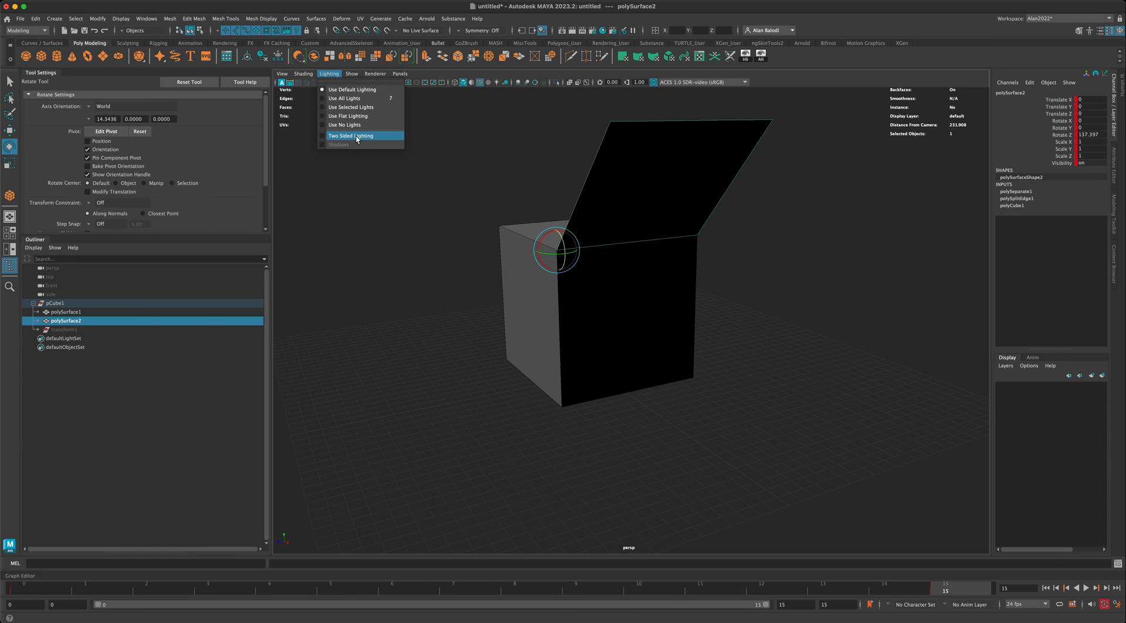
Enable two-sided viewport lighting and return to the closed cube at frame 0
click(350, 136)
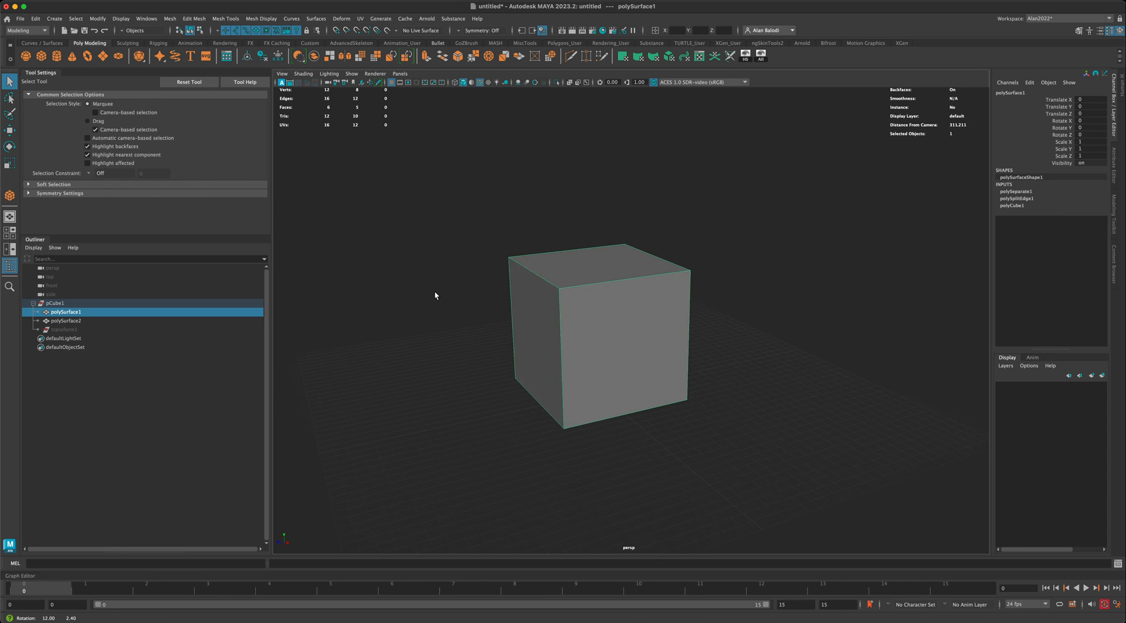
drag(433, 295, 379, 317)
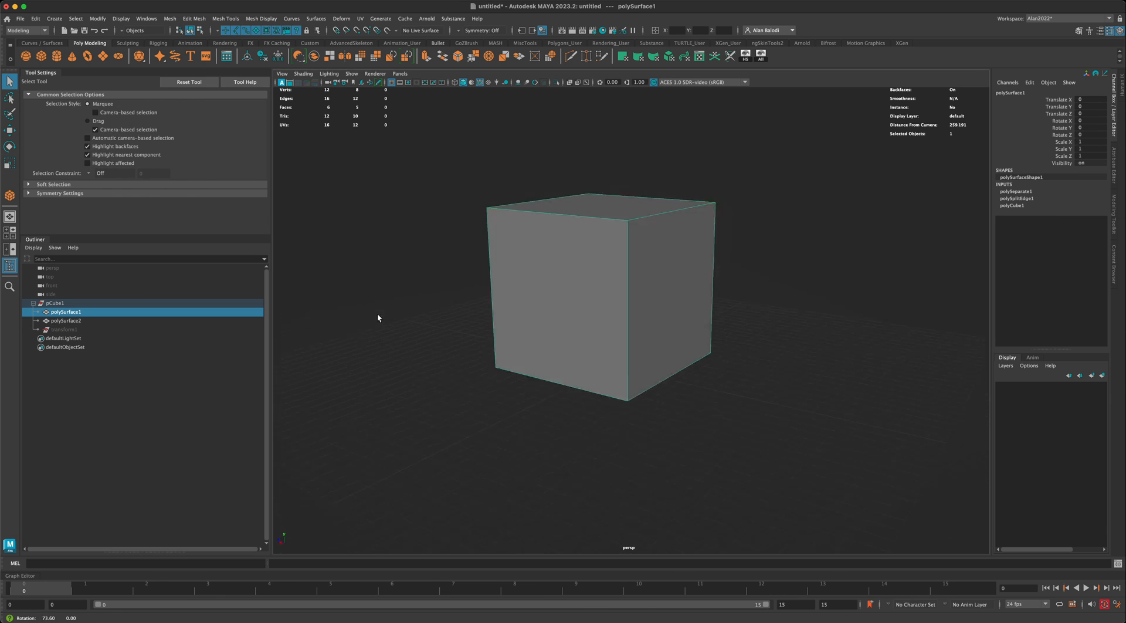